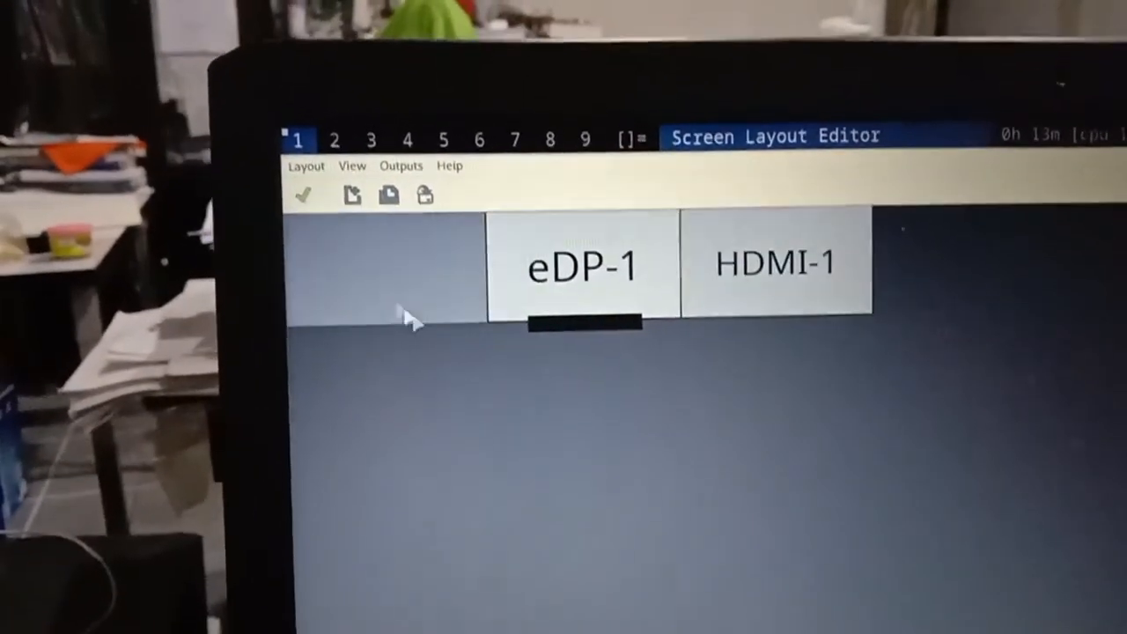
Move the HDMI-1 rectangle from beside eDP-1 to directly below it
{"action": "left_click_drag", "start_coordinate": [774, 264], "coordinate": [607, 379]}
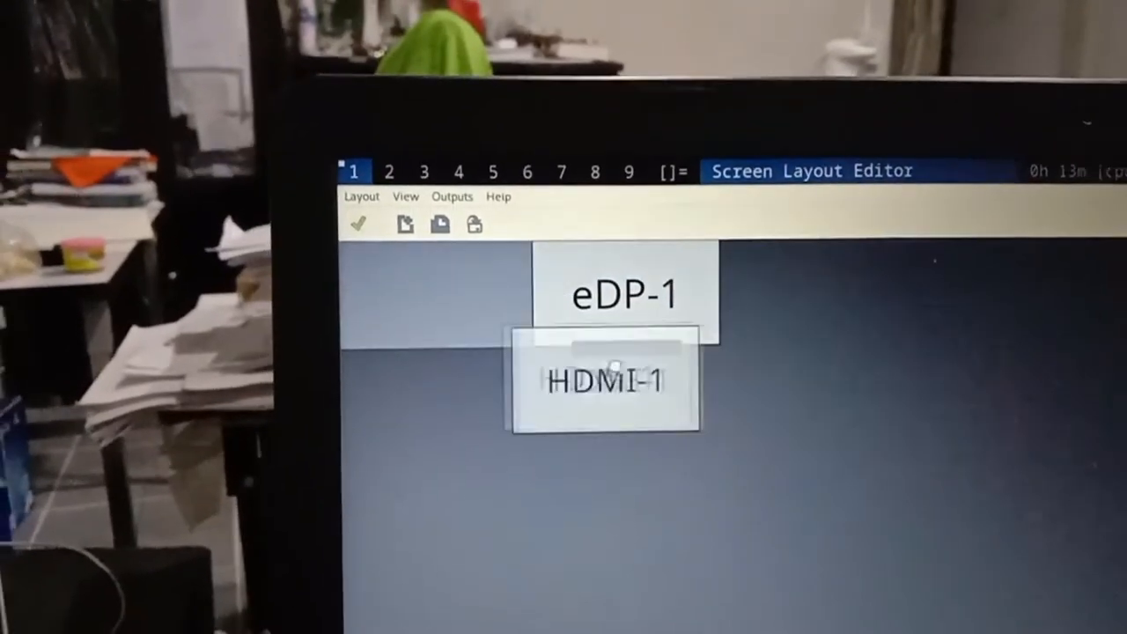